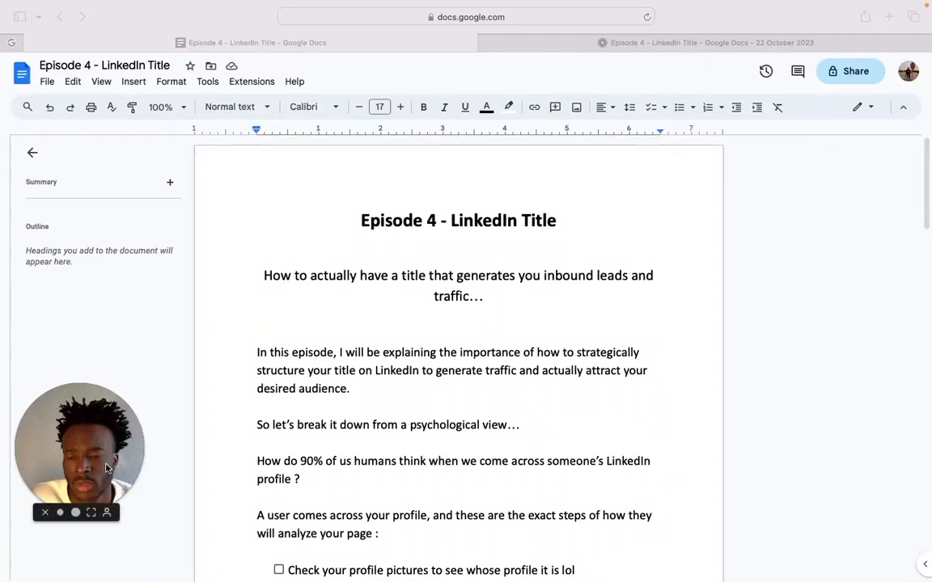
Review the bad LinkedIn title examples and their reasons, highlighting passages along the way.
drag(79, 450, 779, 253)
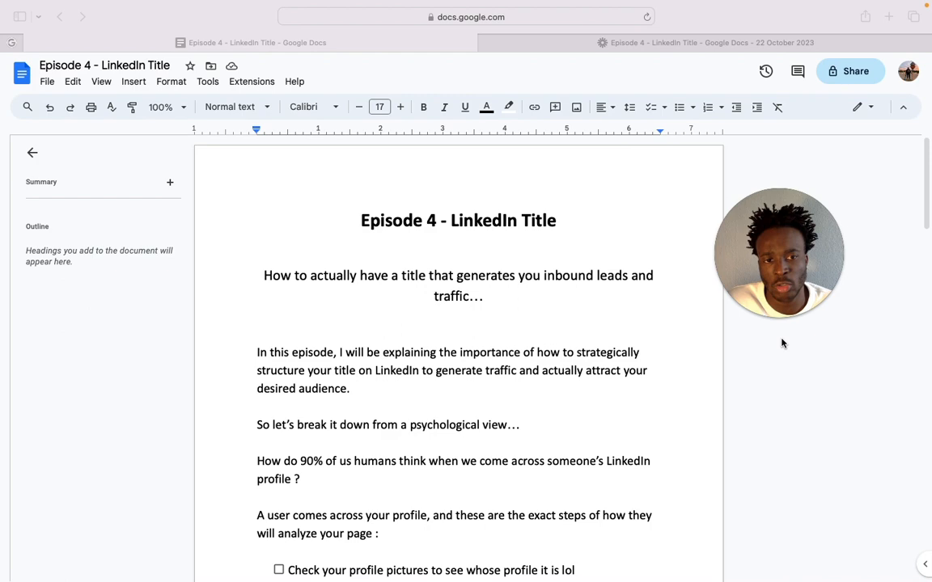
scroll(down, 3)
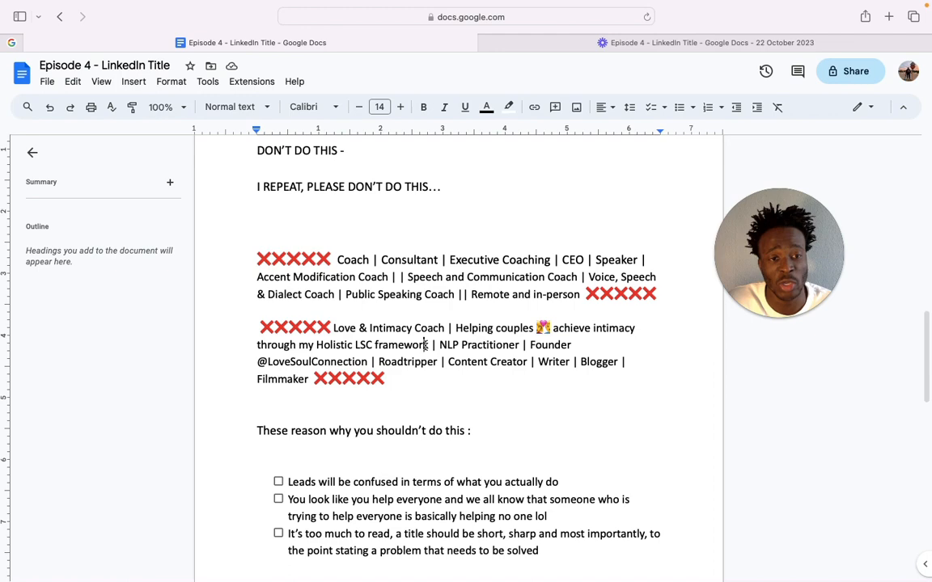
scroll(down, 3)
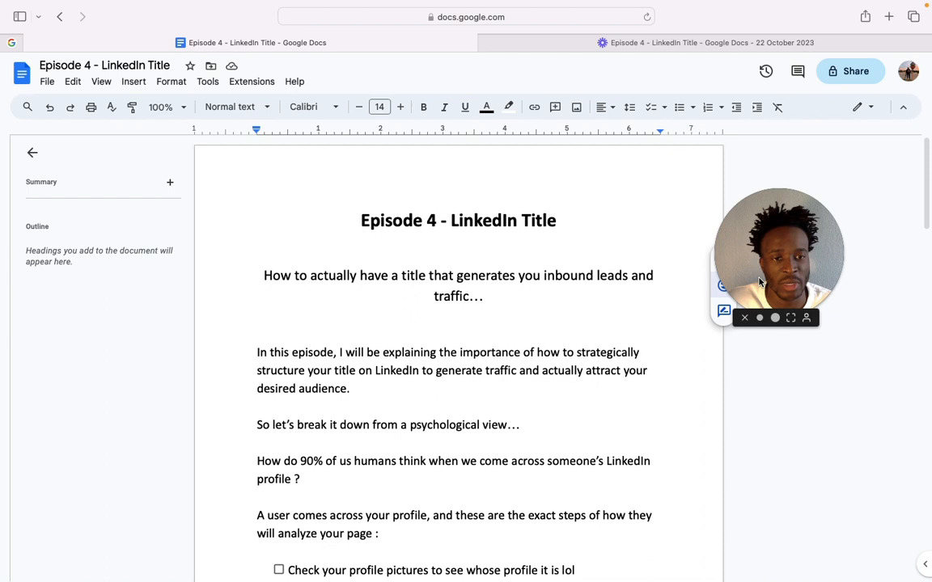
drag(543, 275, 490, 297)
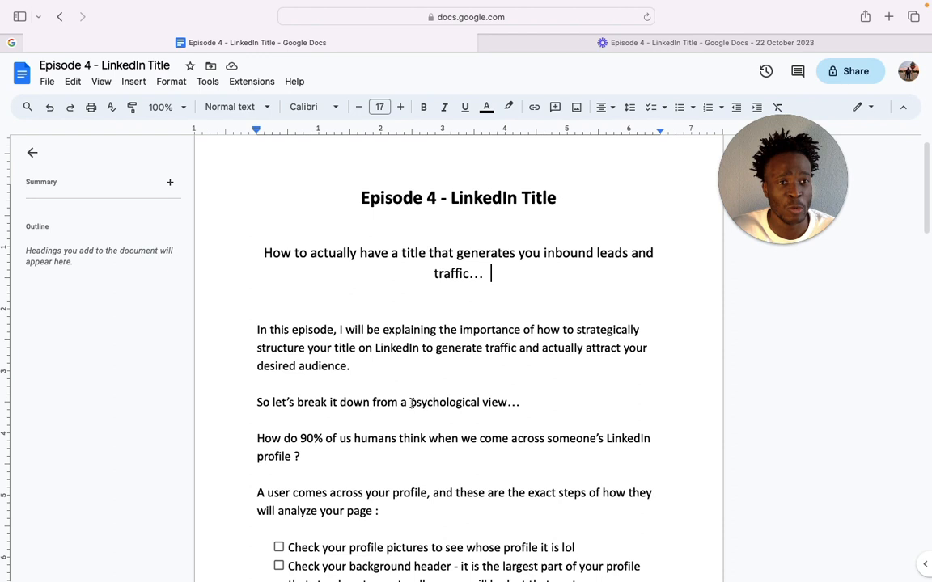
scroll(down, 3)
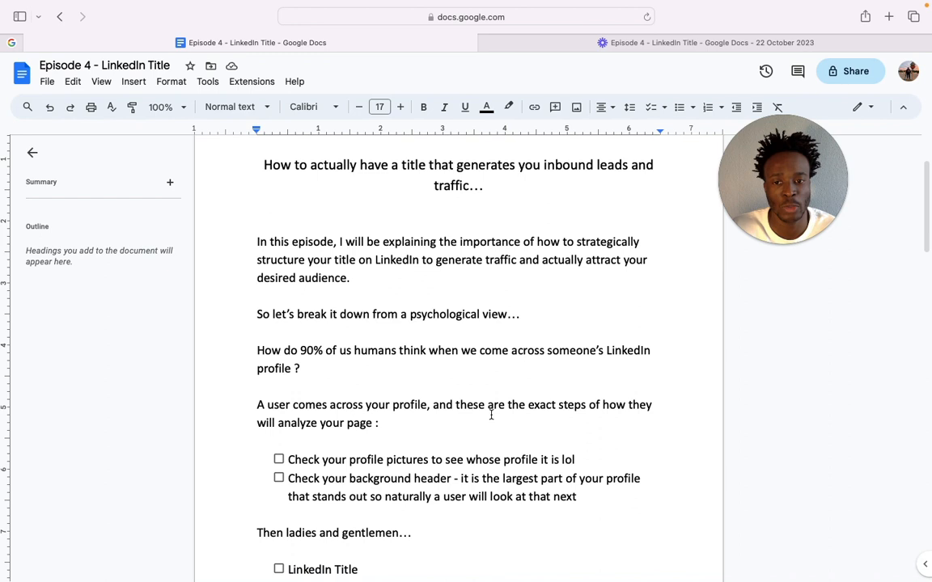
scroll(down, 3)
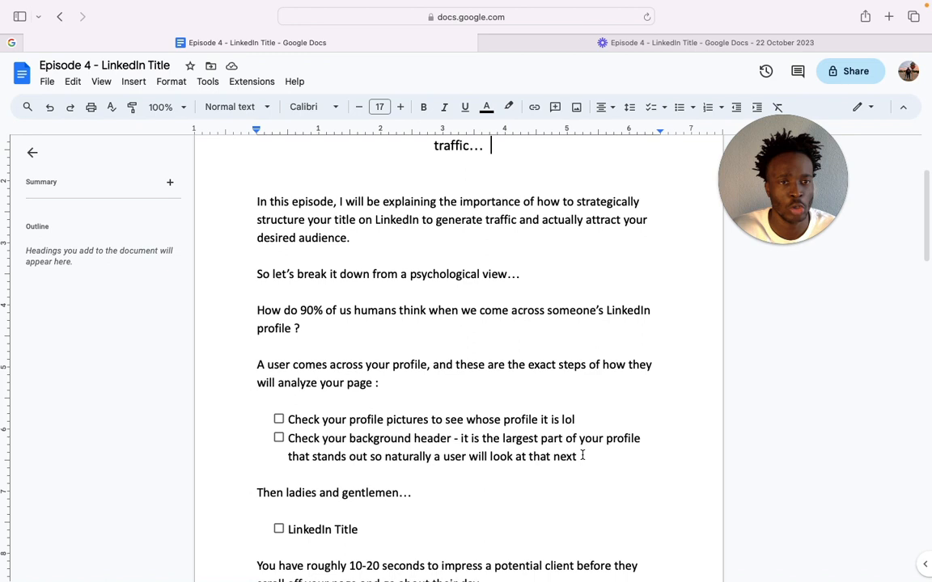
scroll(down, 3)
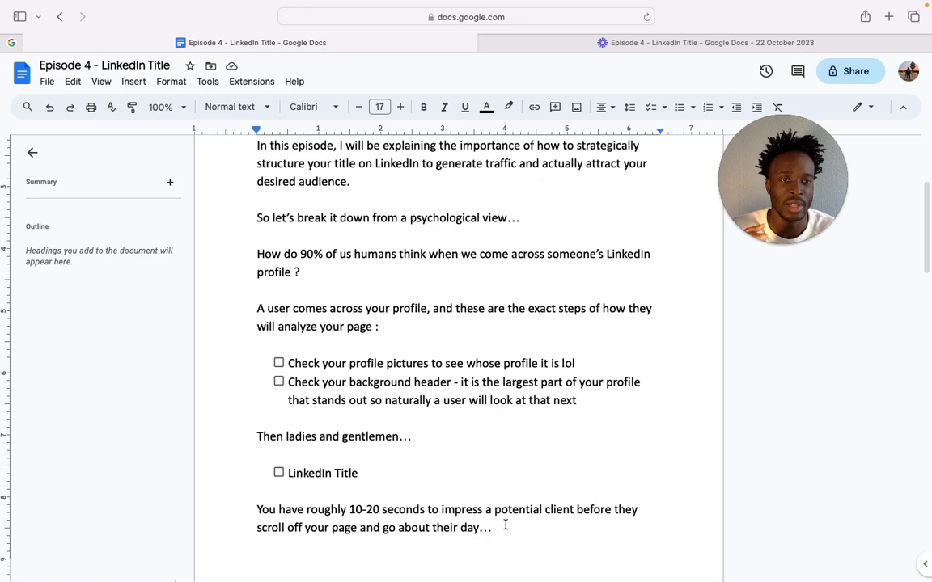
scroll(down, 3)
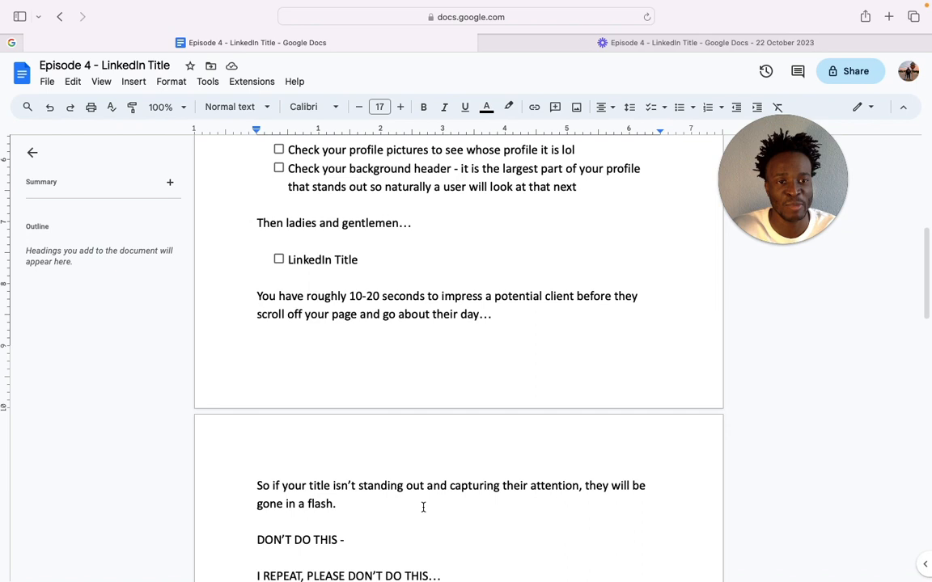
scroll(down, 3)
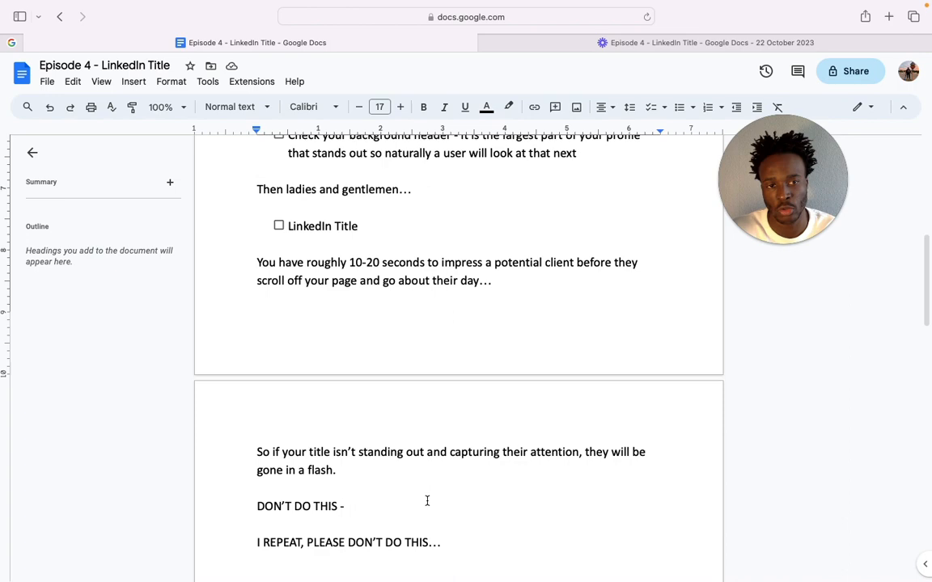
scroll(down, 3)
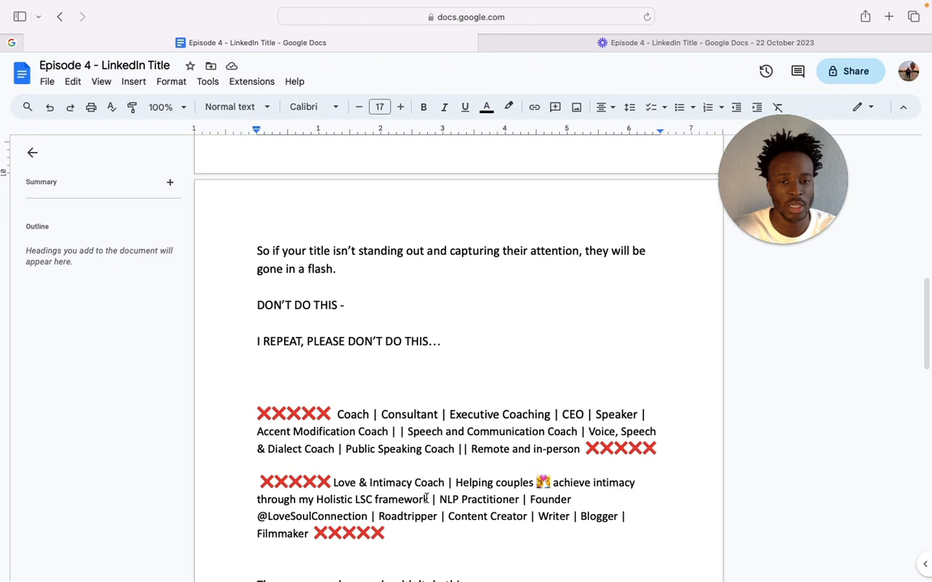
drag(257, 397, 657, 446)
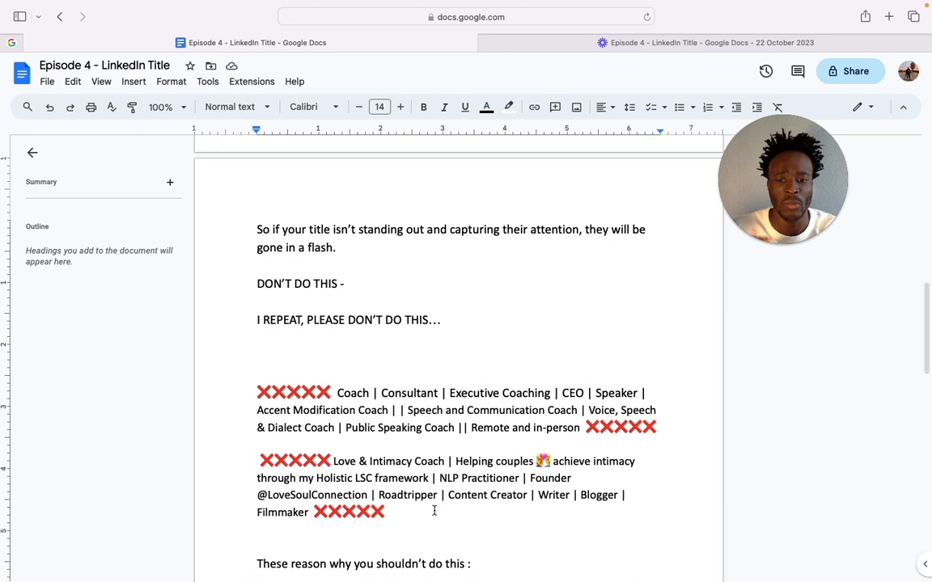
Select the two red-cross bad example titles and remove them from the document.
drag(258, 393, 385, 512)
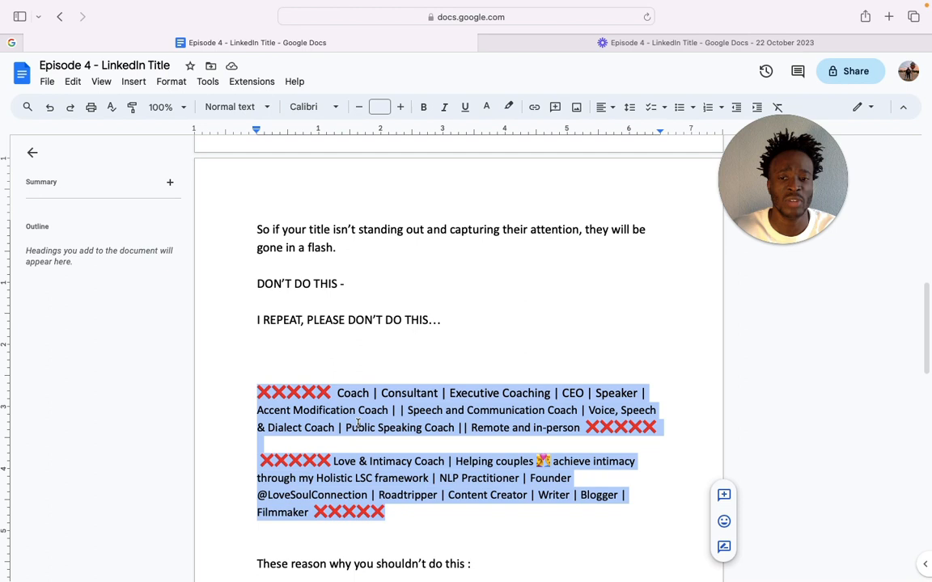
click(459, 505)
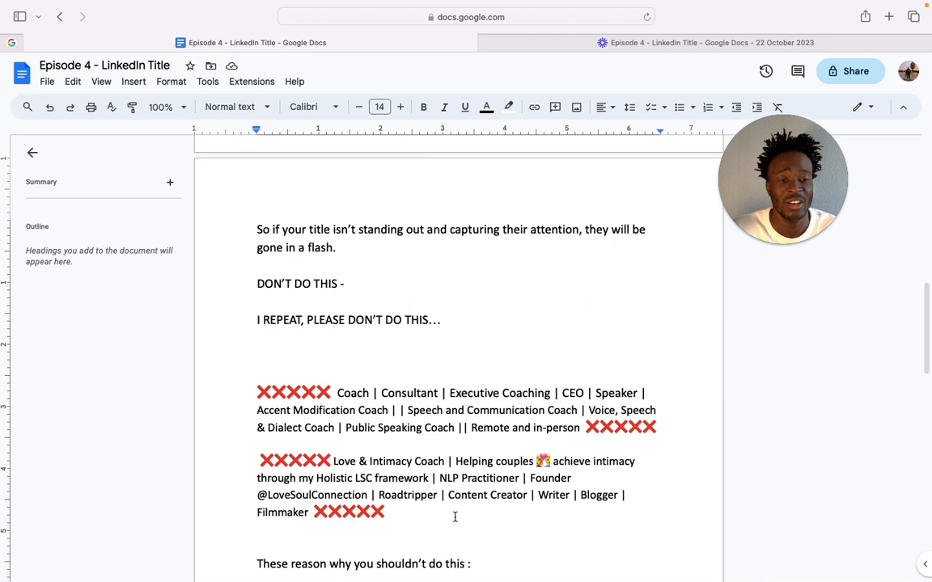
click(388, 511)
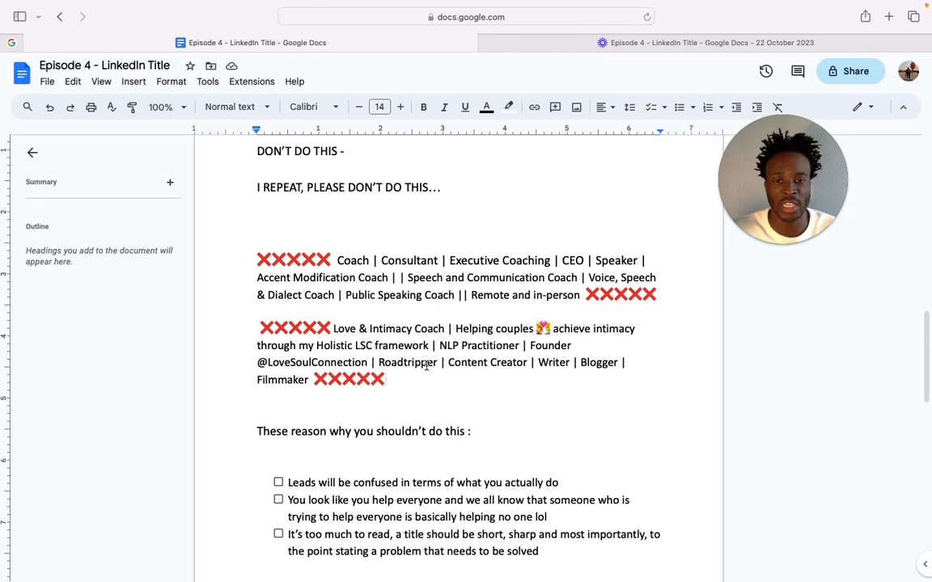
click(386, 380)
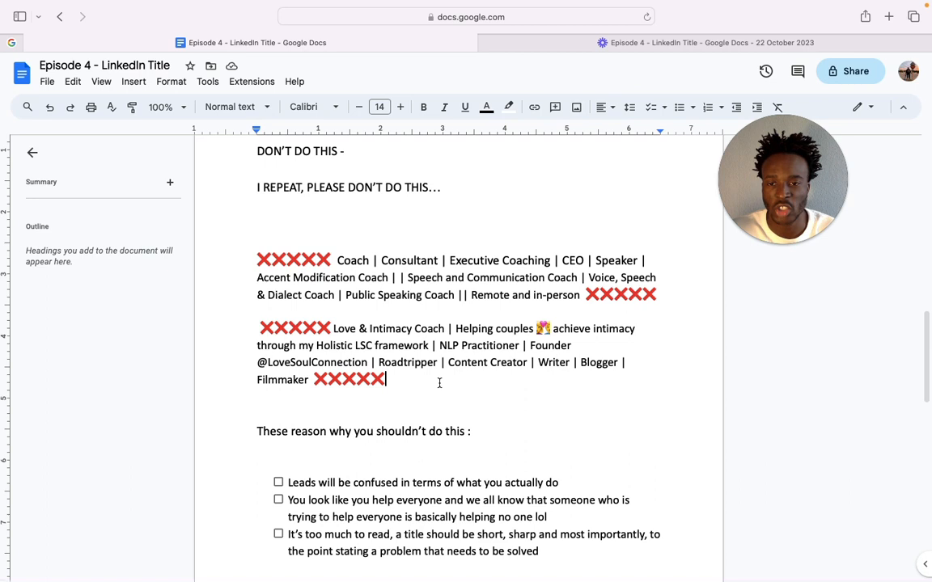
scroll(down, 3)
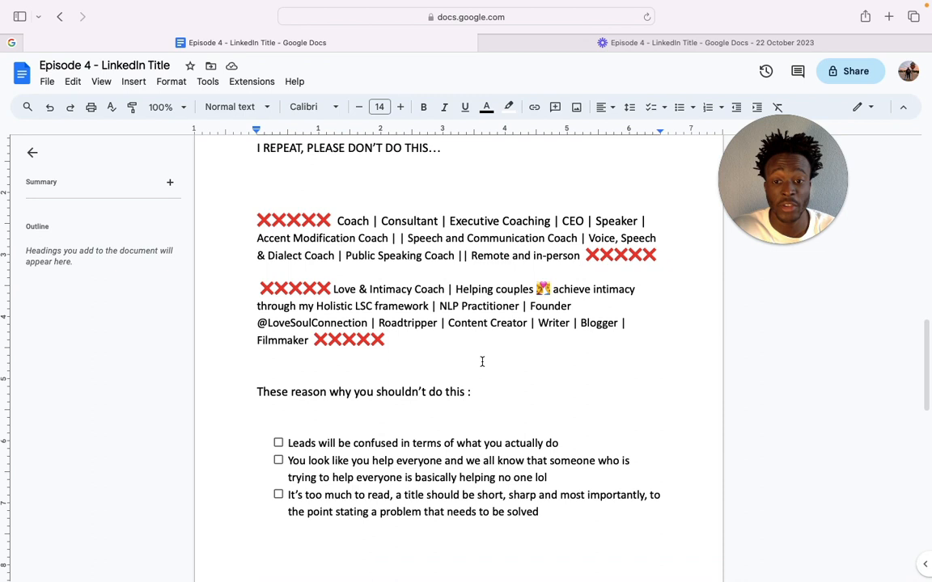
click(385, 340)
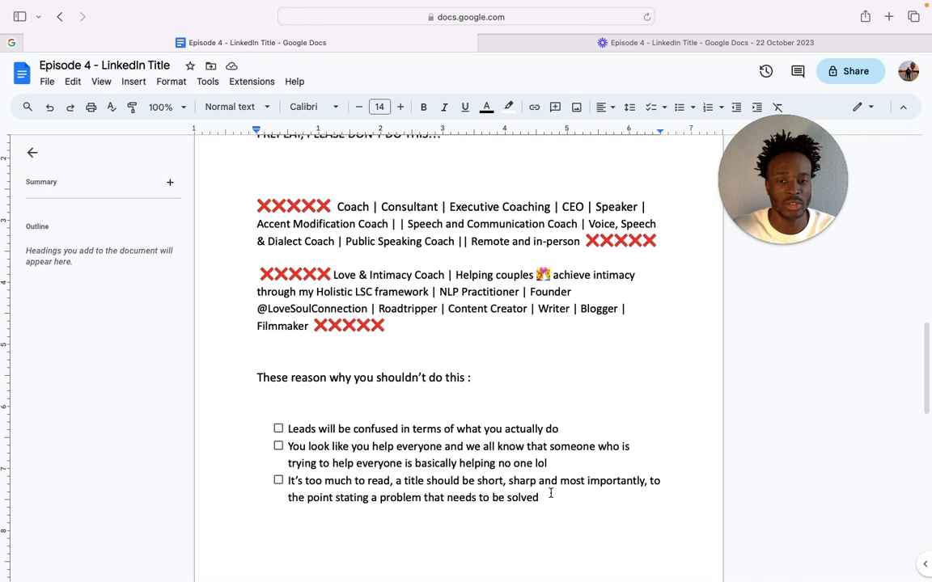
Scroll on through the 'what to do' advice, title equation and good examples to the end.
scroll(down, 3)
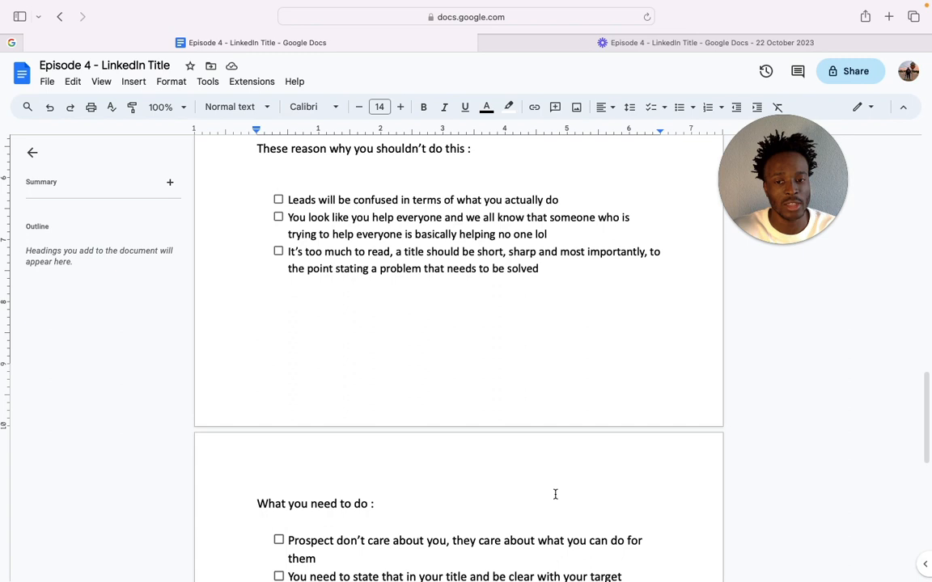
scroll(down, 3)
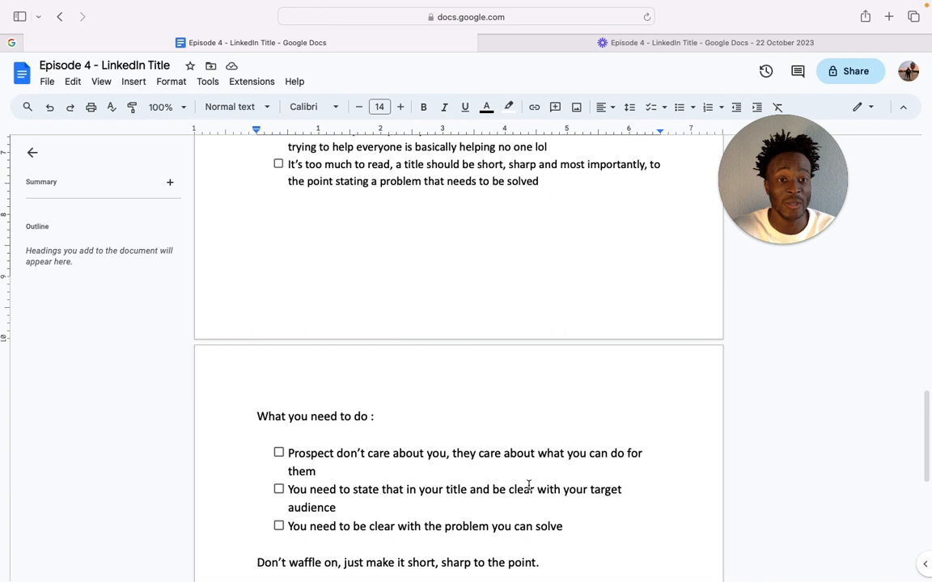
scroll(down, 3)
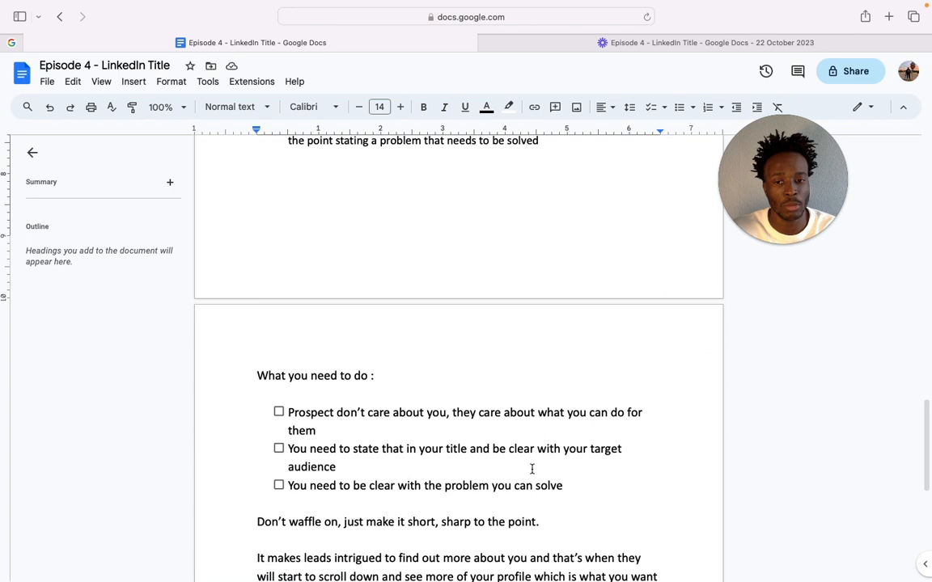
scroll(down, 3)
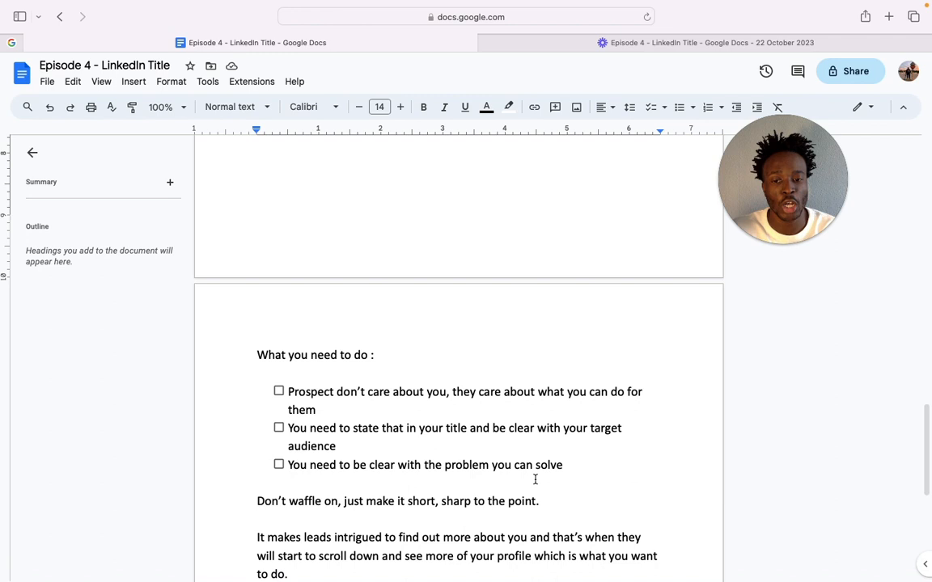
scroll(down, 3)
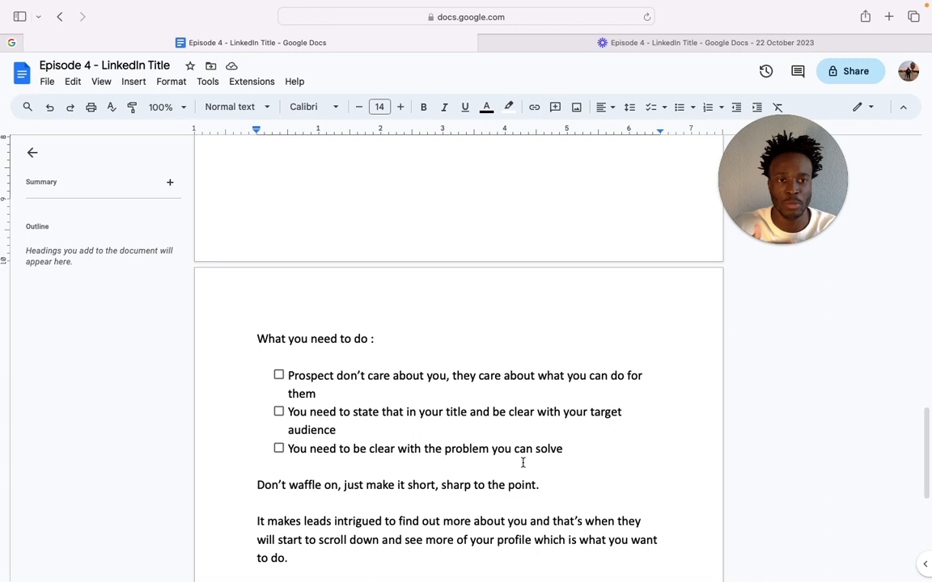
scroll(down, 3)
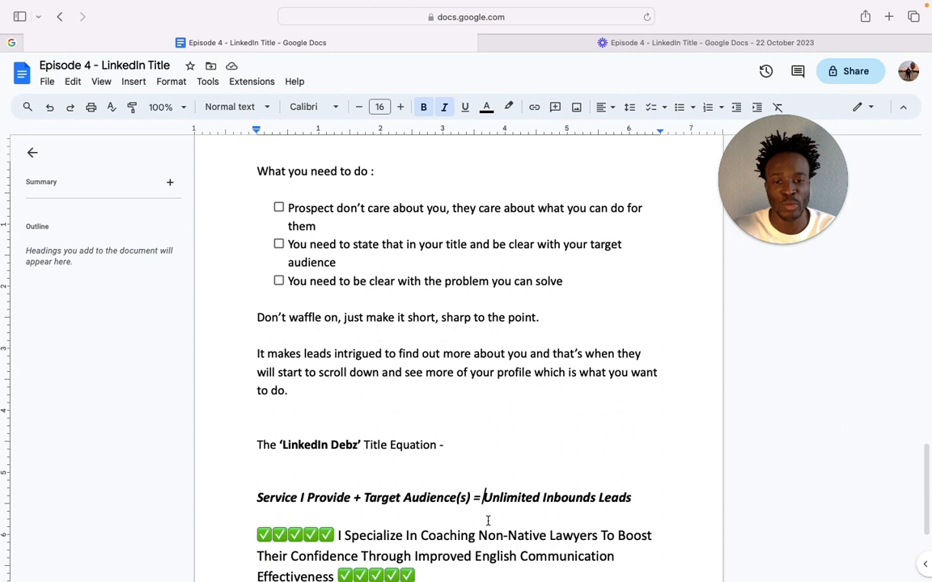
scroll(down, 3)
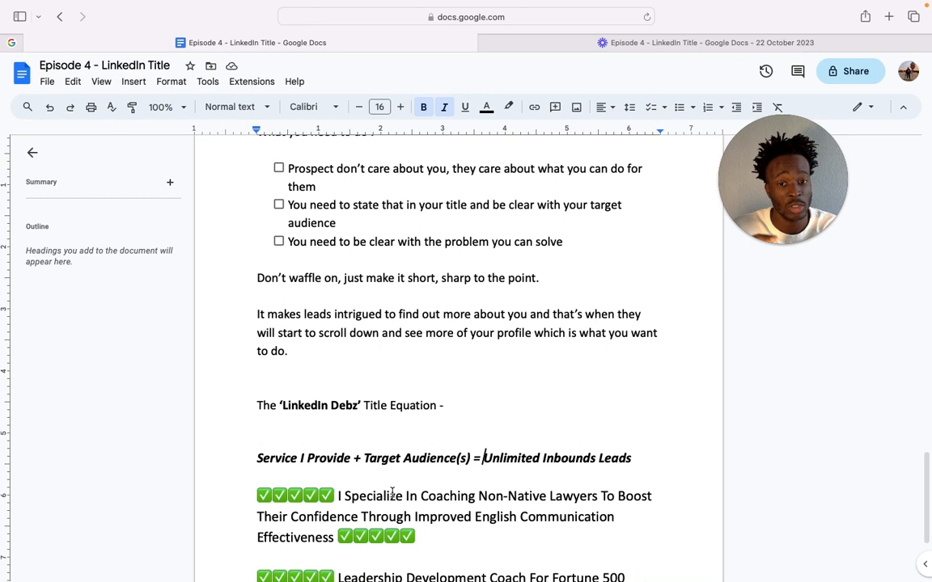
drag(479, 495, 613, 518)
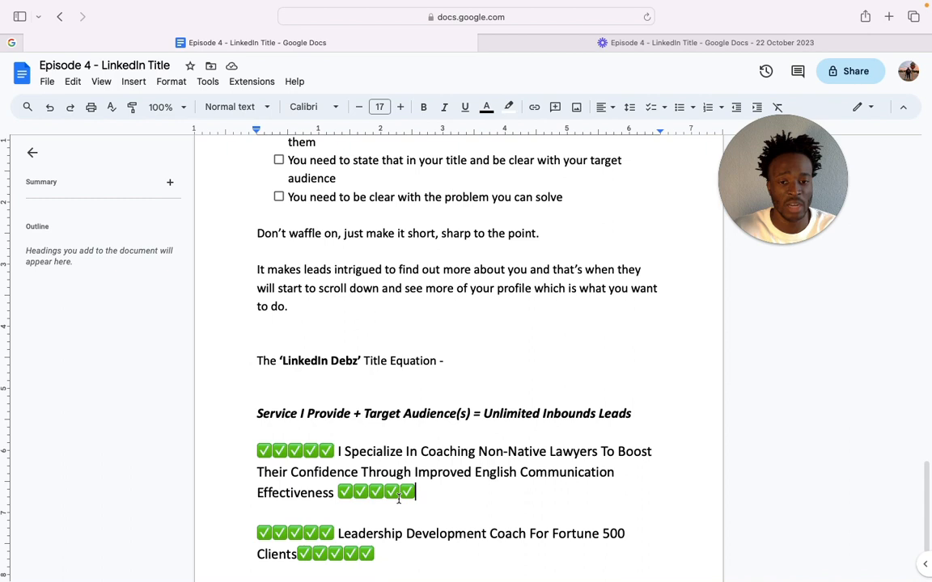
scroll(down, 3)
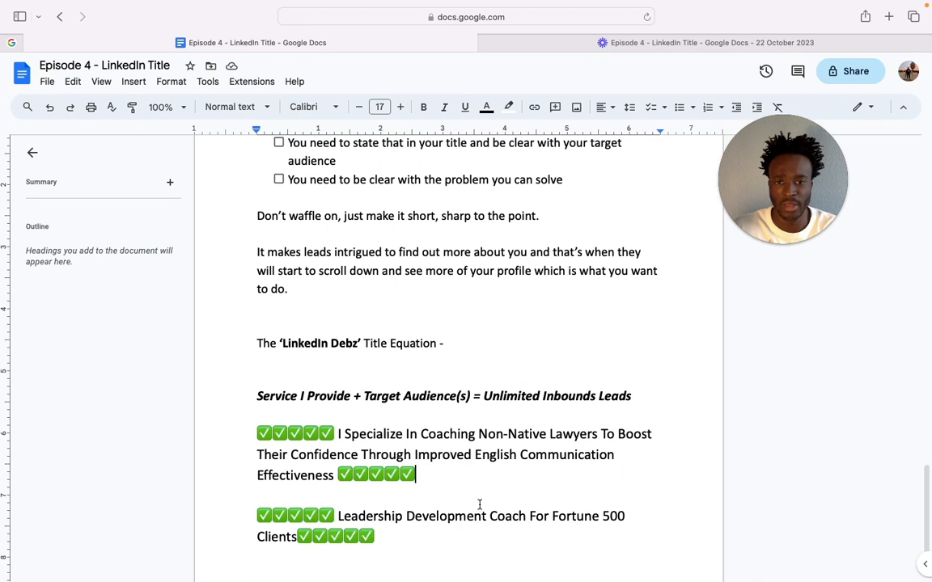
scroll(down, 3)
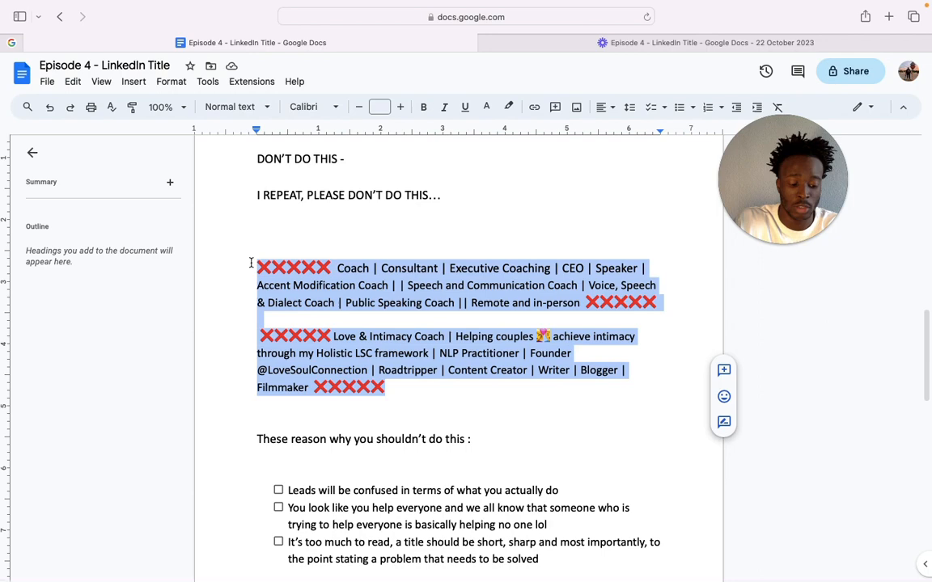
scroll(down, 3)
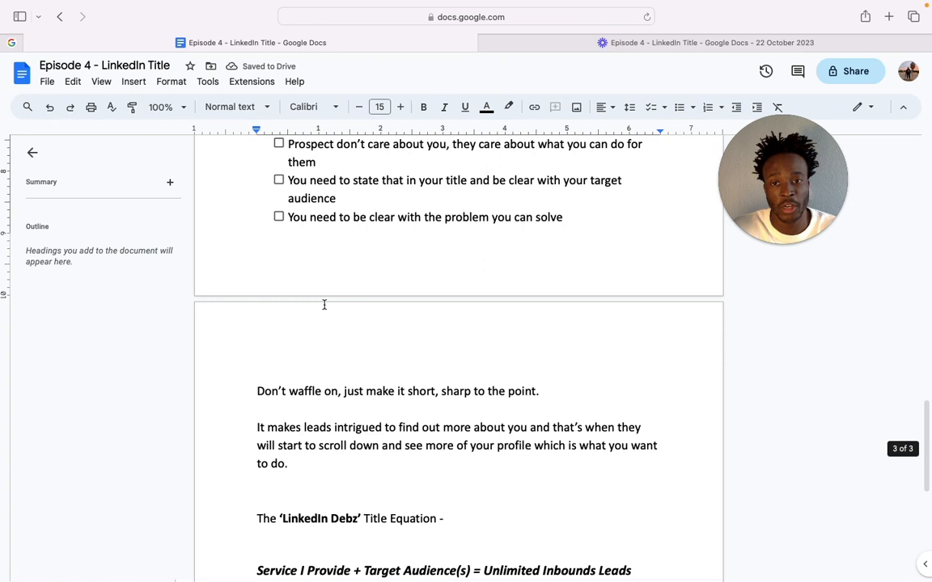